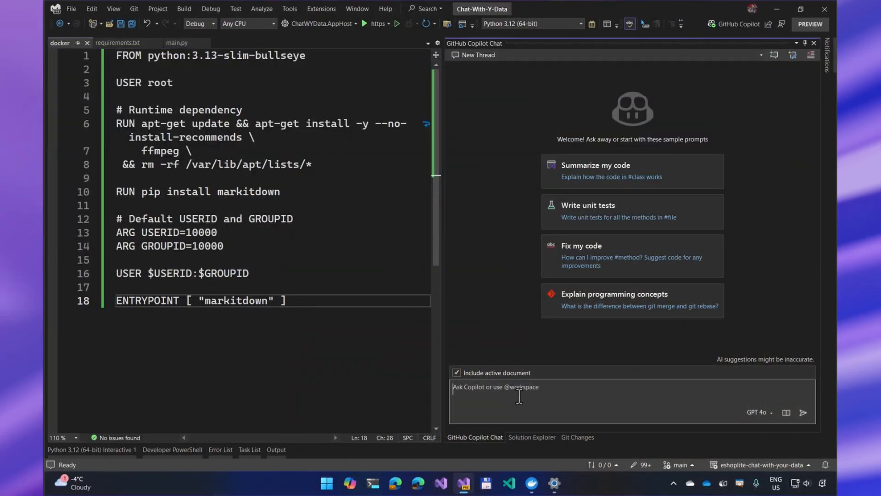
Step: Begin the Copilot Chat prompt with an @ participant reference and return focus to the message
{"action": "type", "text": "@"}
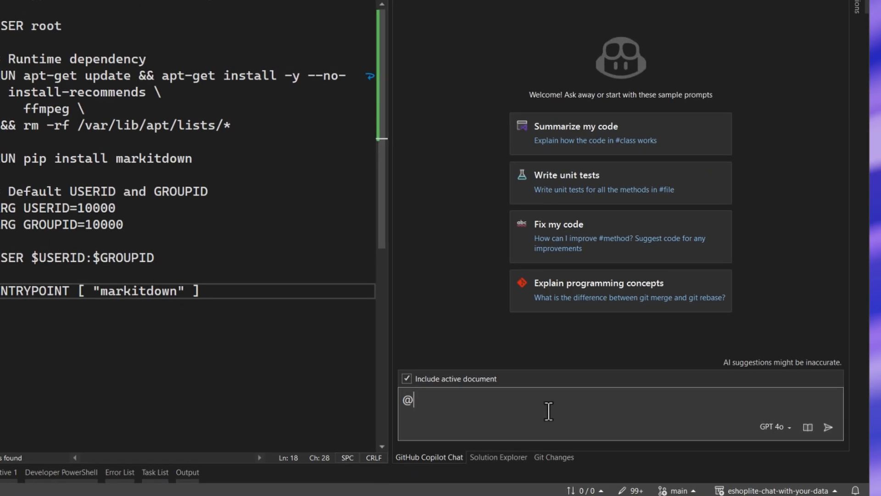
{"action": "left_click", "coordinate": [774, 427]}
{"action": "type", "text": "add the missing libraries to #ChatWYData.MarkDown.DockerApi\\requirements.txt from the code in #ChatWYData.MarkDown.DockerApi\\main.py , the update the"}
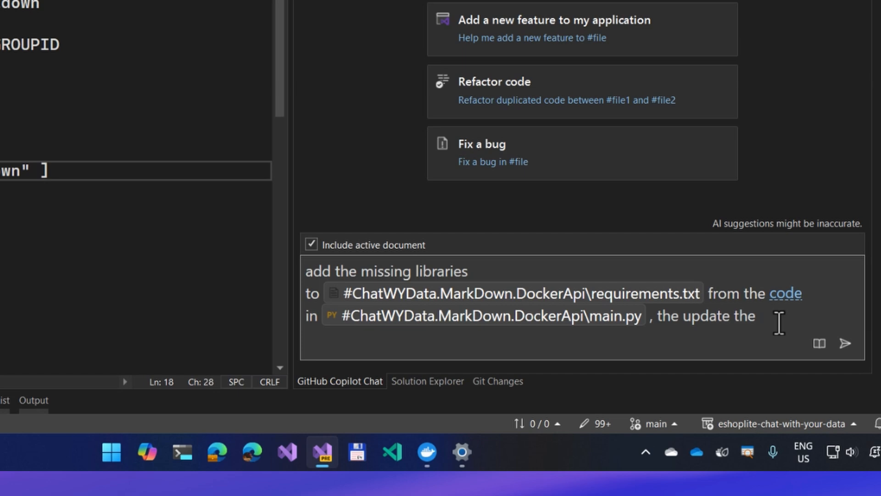
Step: Add a #docker file reference and send the requirements.txt/main.py request to Copilot
{"action": "type", "text": "#"}
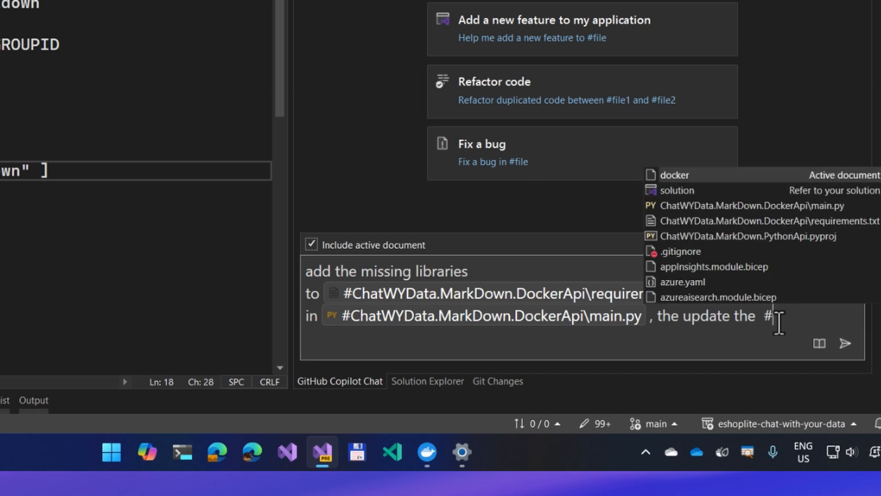
{"action": "left_click", "coordinate": [674, 174]}
{"action": "type", "text": "install the requirements, and run the main file"}
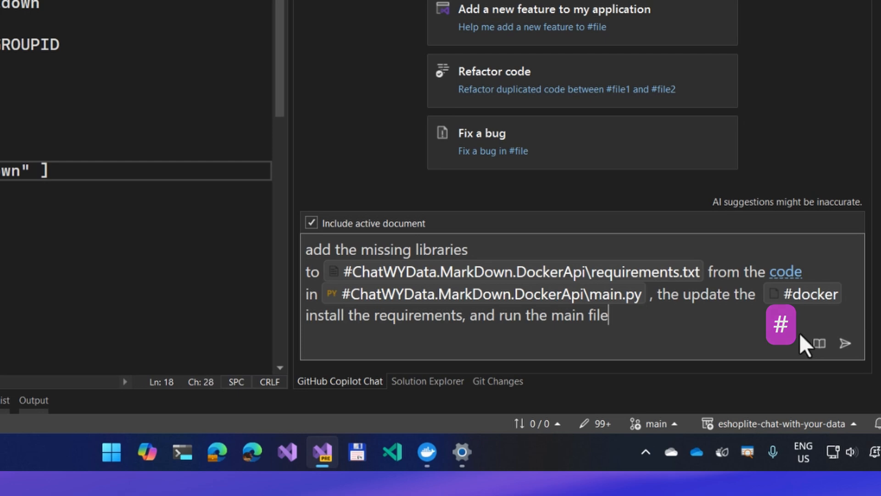
{"action": "left_click", "coordinate": [845, 344]}
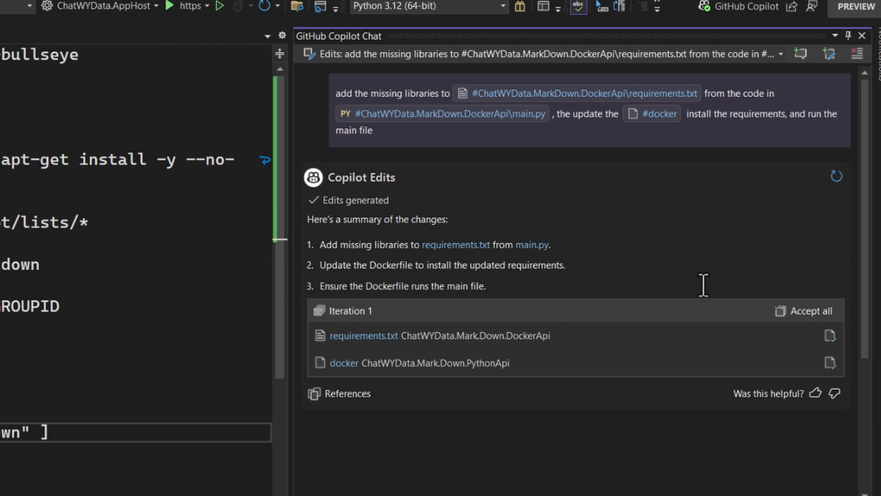
{"action": "mouse_move", "coordinate": [807, 310]}
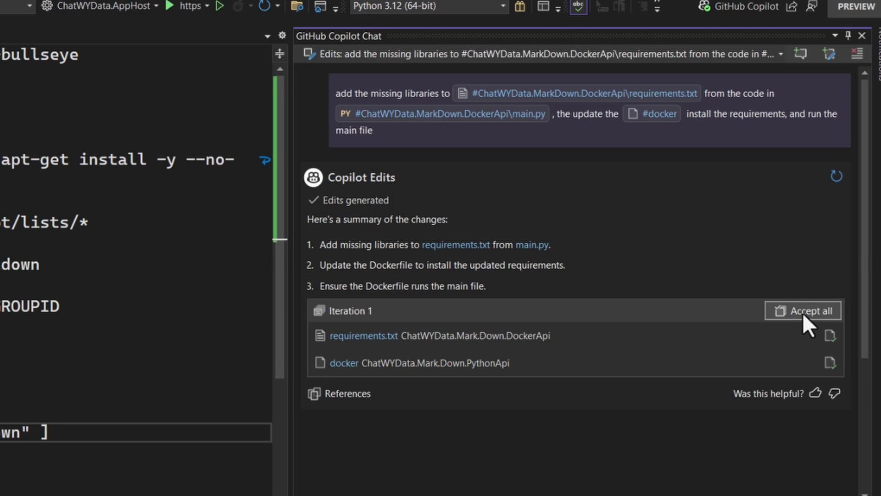
{"action": "mouse_move", "coordinate": [343, 362]}
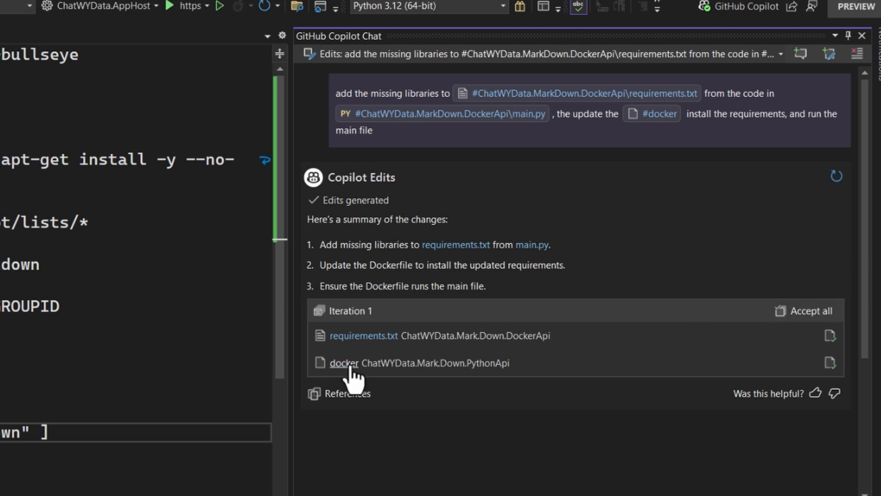
Step: Open the docker file link under Iteration 1 to view Copilot's proposed diff
{"action": "left_click", "coordinate": [345, 362]}
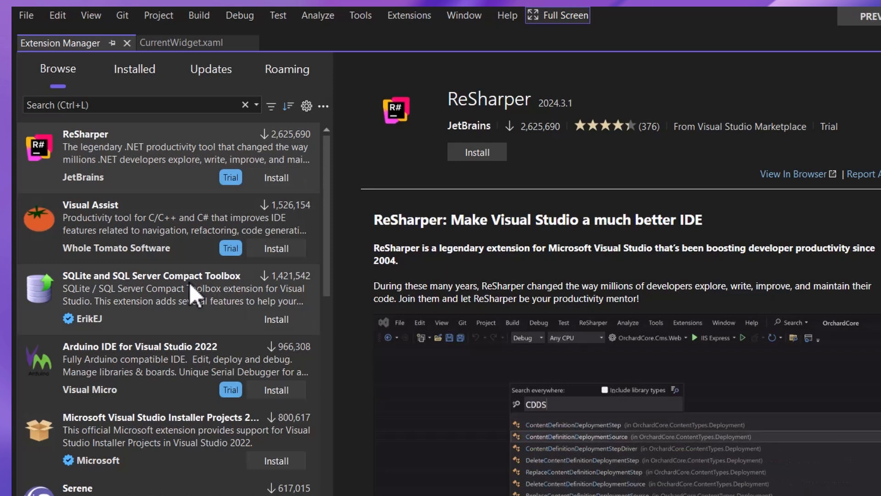
Step: Read through SQLite and SQL Server Compact Toolbox's description, then focus the extension search box
{"action": "left_click", "coordinate": [150, 275]}
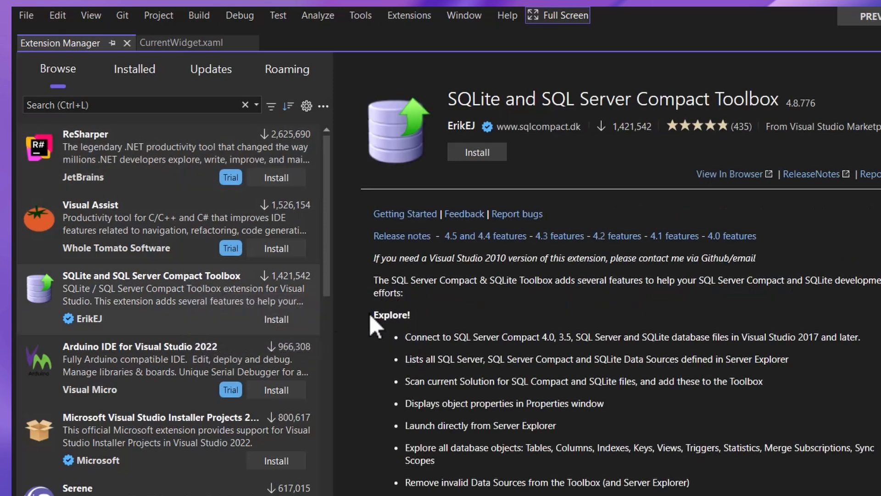
{"action": "mouse_move", "coordinate": [405, 319]}
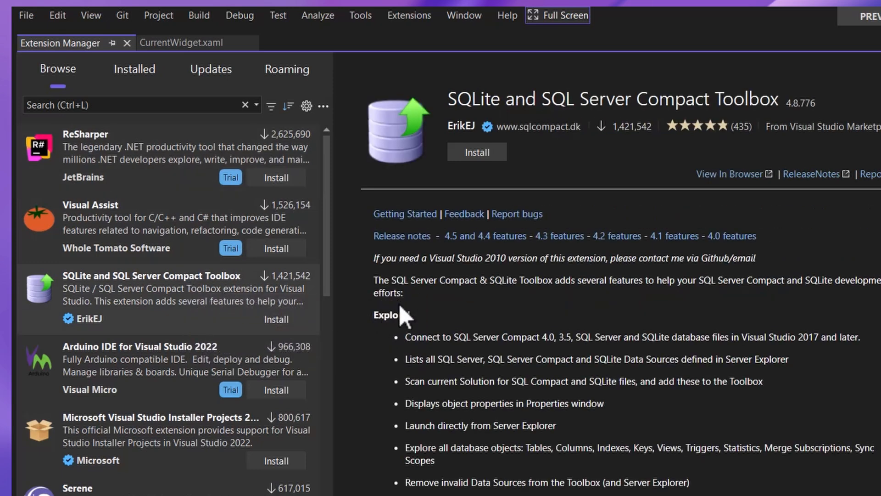
{"action": "scroll", "scroll_direction": "down", "scroll_amount": 3}
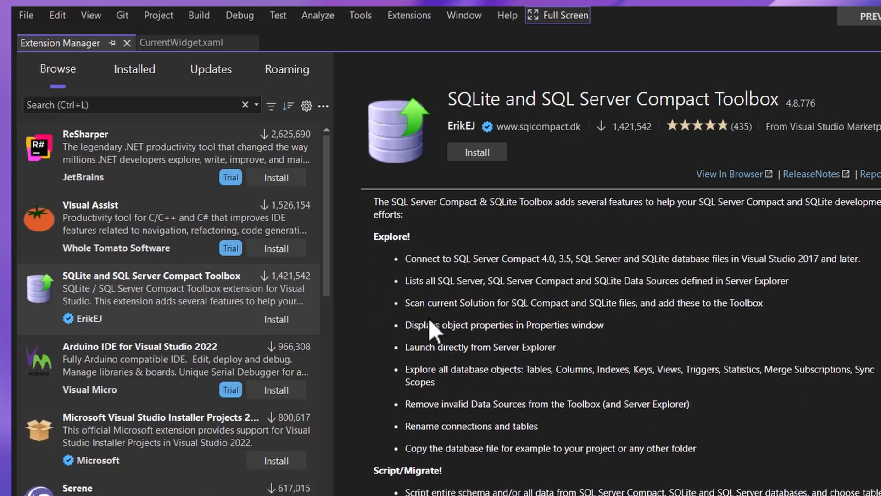
{"action": "scroll", "scroll_direction": "down", "scroll_amount": 3}
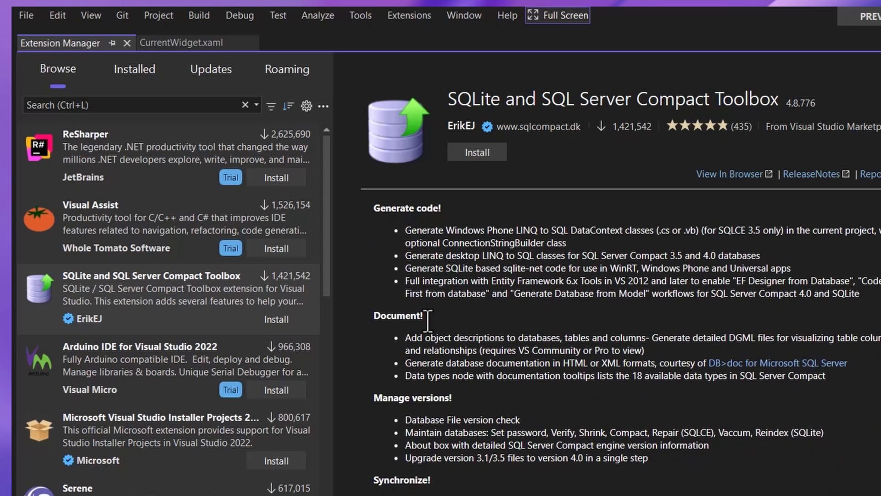
{"action": "scroll", "scroll_direction": "down", "scroll_amount": 3}
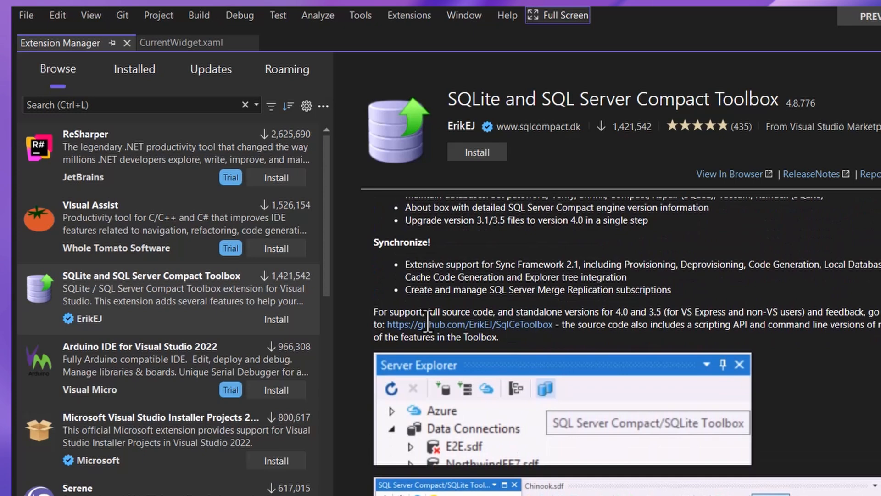
{"action": "left_click", "coordinate": [134, 105]}
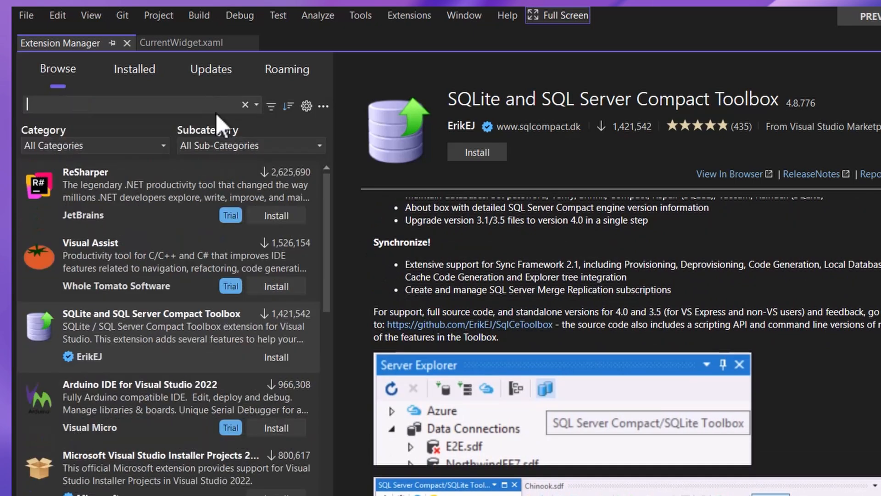
Step: Search the marketplace for 'bright xaml' and install Bright Xaml Extension
{"action": "type", "text": "bright xaml"}
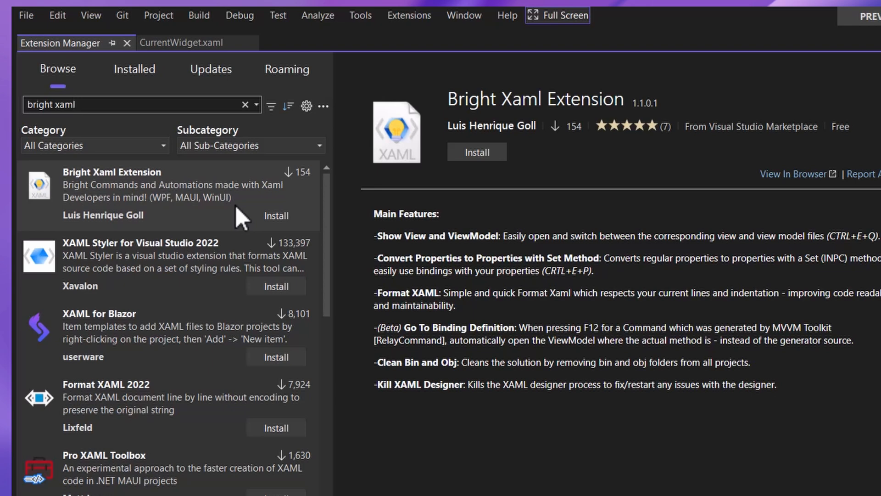
{"action": "mouse_move", "coordinate": [241, 221]}
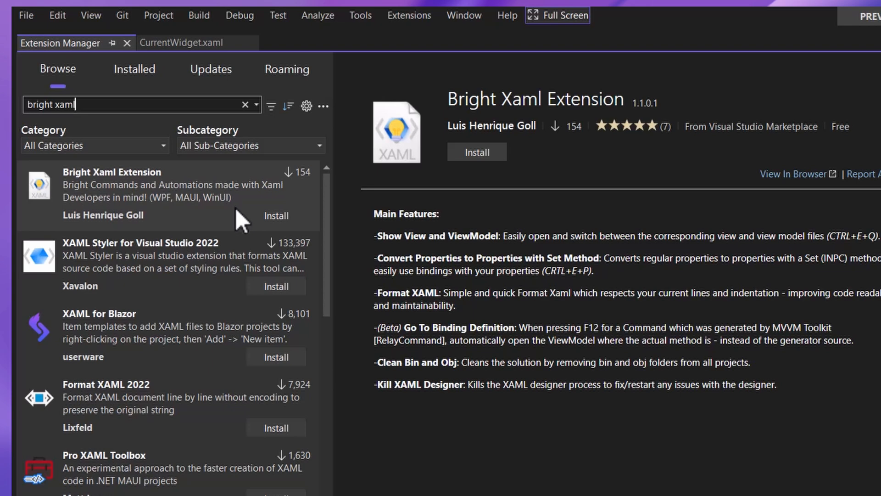
{"action": "mouse_move", "coordinate": [252, 222]}
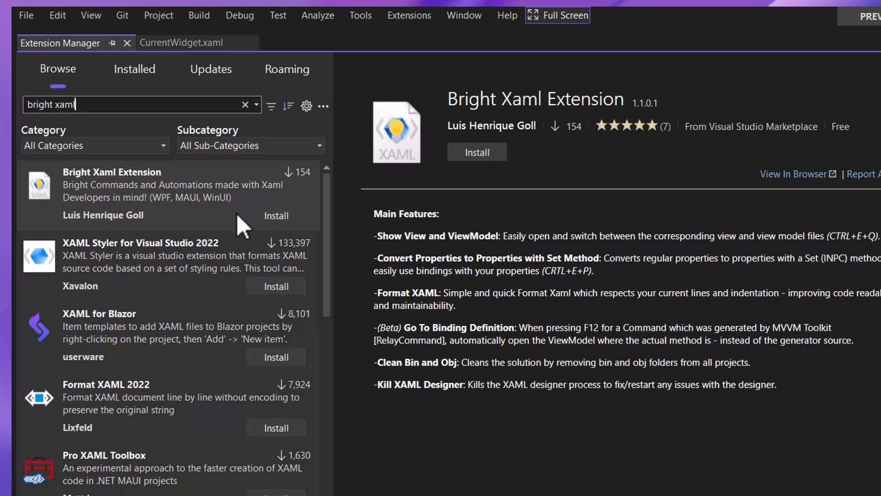
{"action": "left_click", "coordinate": [276, 216]}
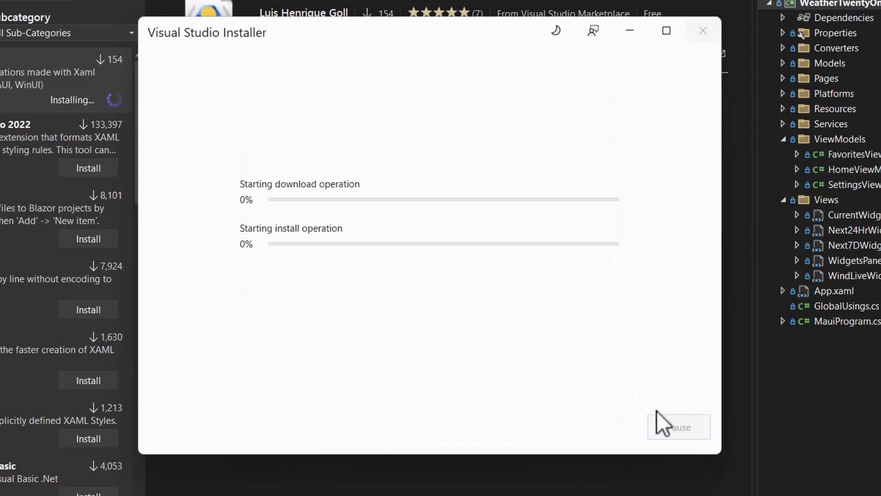
{"action": "mouse_move", "coordinate": [603, 402]}
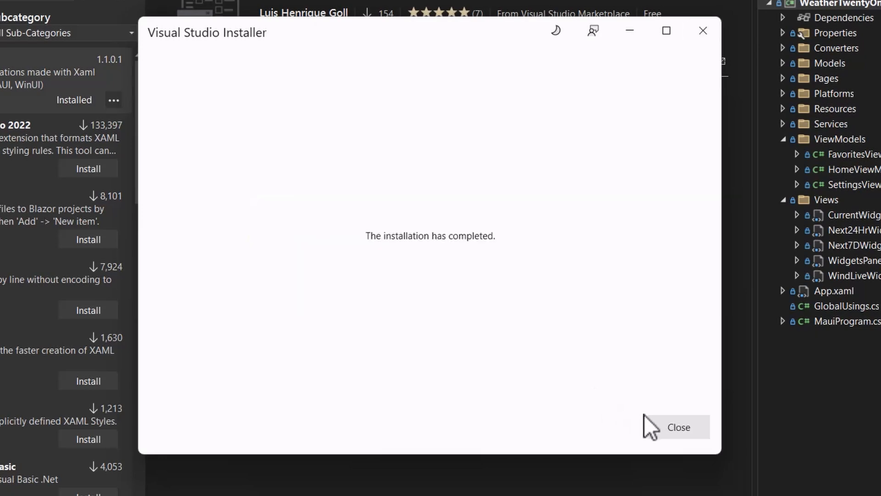
Step: Close the installer, check the Installed extensions list, and open FavoritesViewModel.cs
{"action": "left_click", "coordinate": [677, 427]}
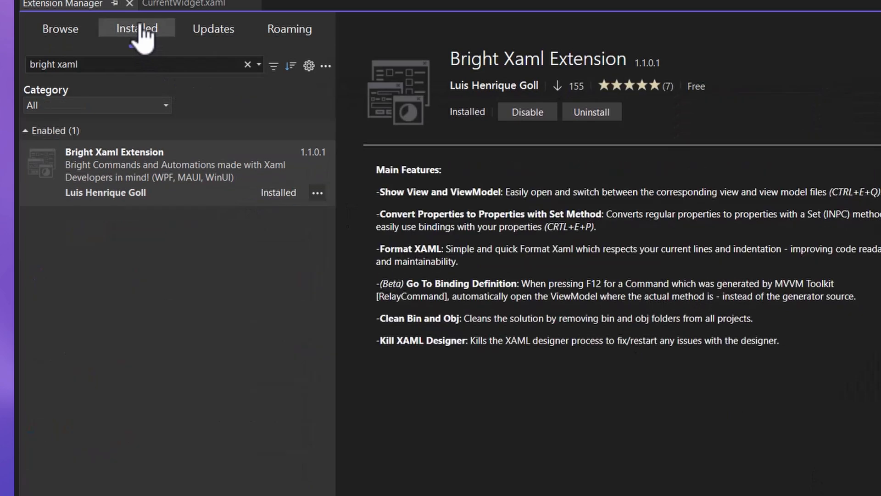
{"action": "left_click", "coordinate": [137, 29]}
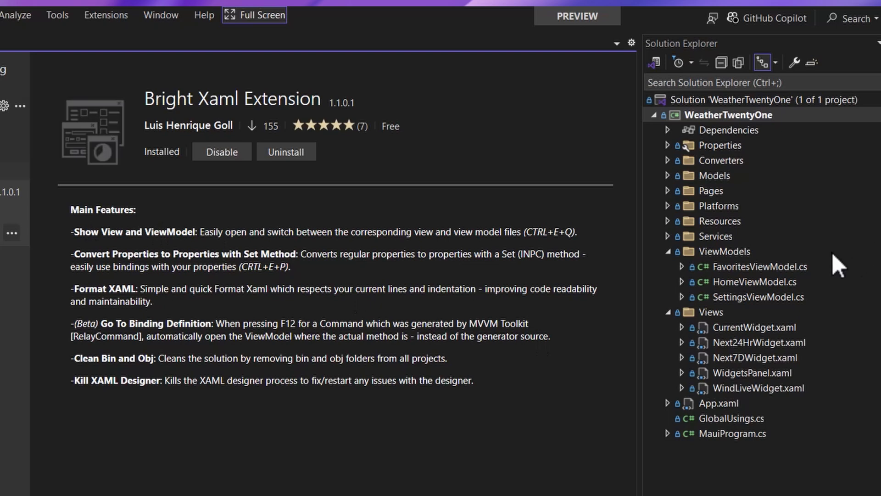
{"action": "double_click", "coordinate": [760, 265]}
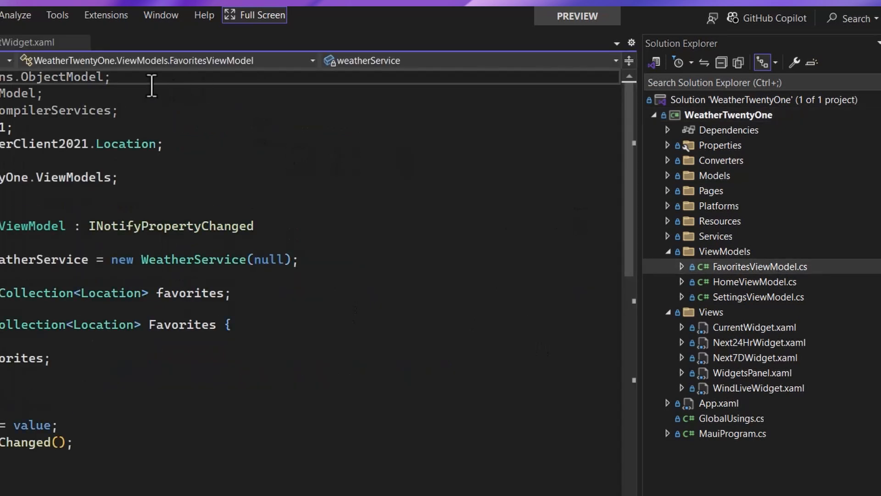
{"action": "left_click", "coordinate": [106, 15]}
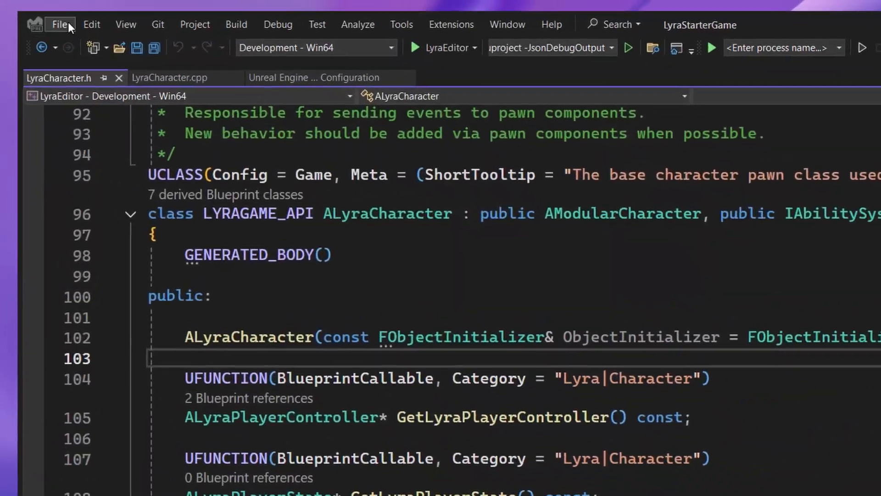
{"action": "left_click", "coordinate": [57, 24]}
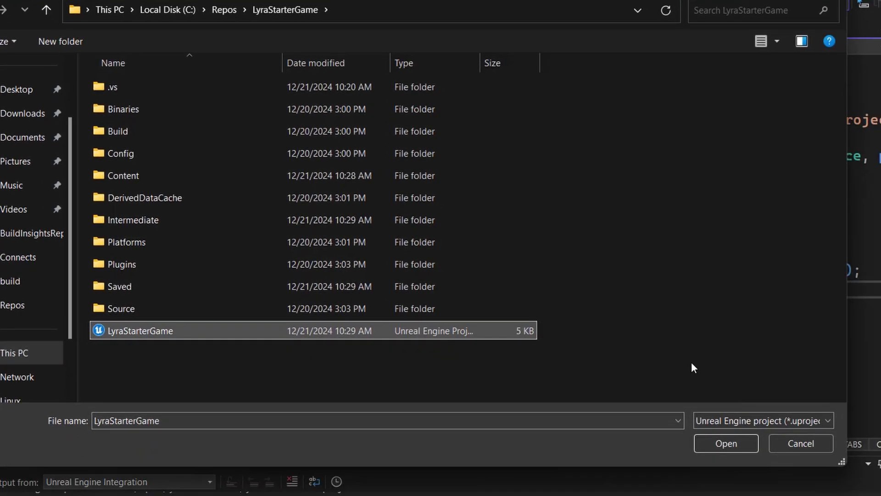
{"action": "left_click", "coordinate": [726, 444]}
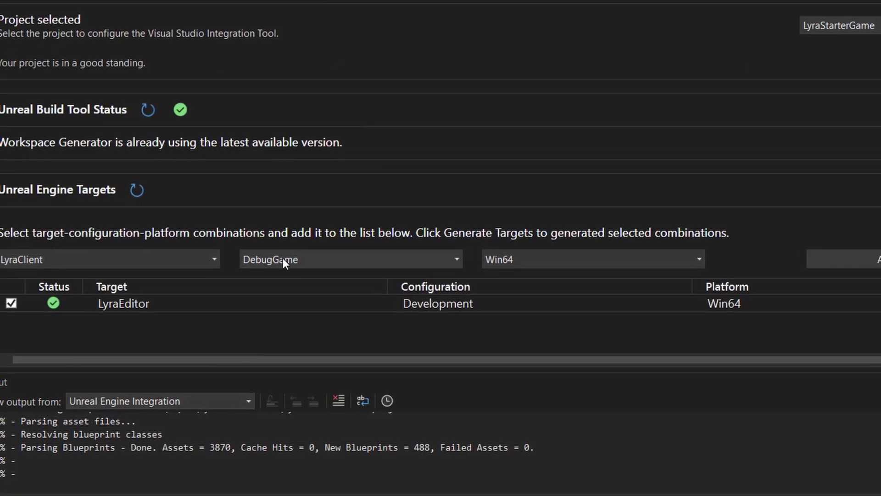
{"action": "scroll", "scroll_direction": "down", "scroll_amount": 3}
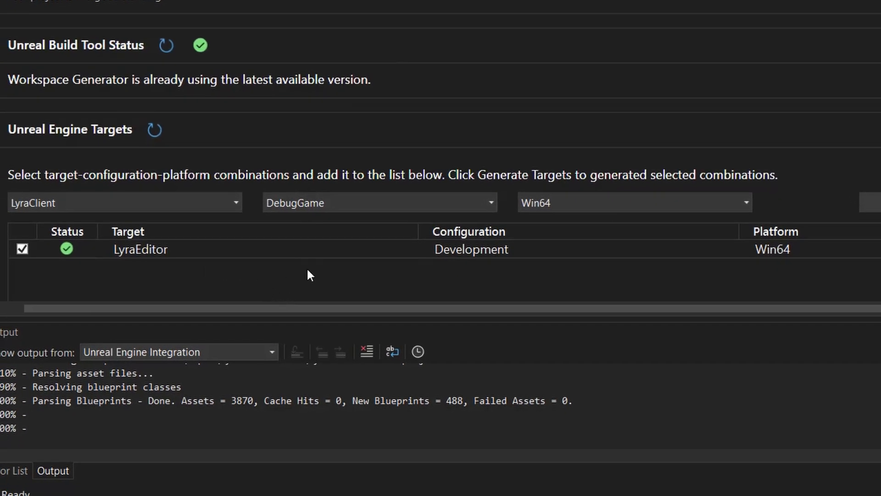
{"action": "mouse_move", "coordinate": [793, 280]}
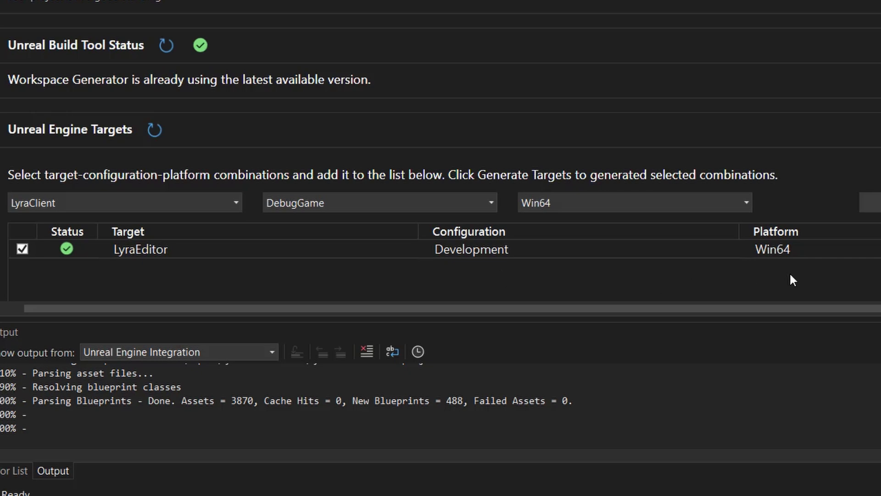
{"action": "left_click", "coordinate": [124, 203]}
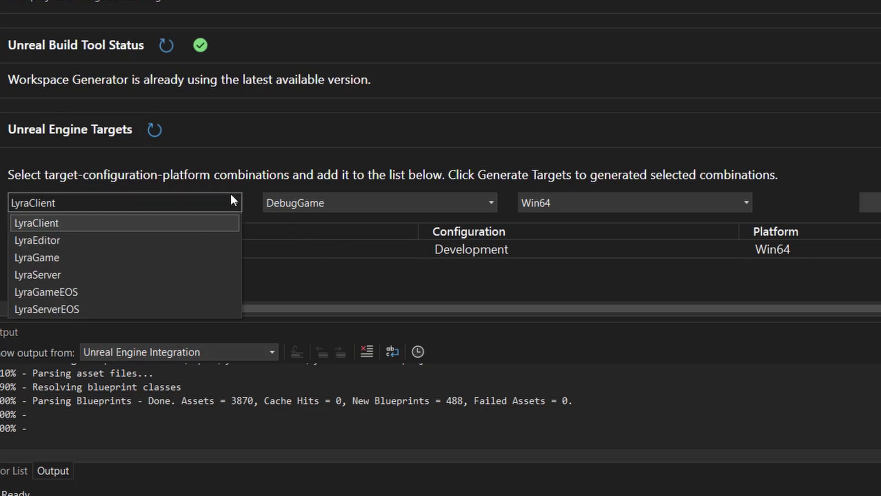
{"action": "left_click", "coordinate": [37, 240]}
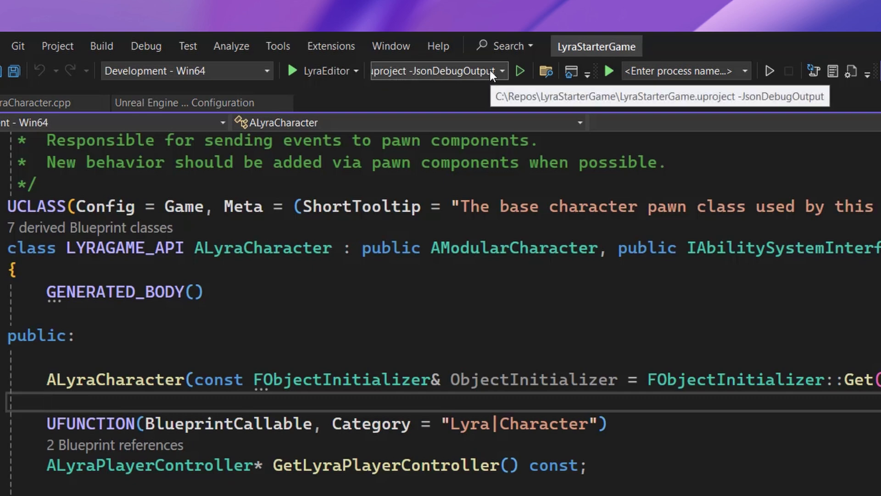
{"action": "left_click", "coordinate": [439, 71]}
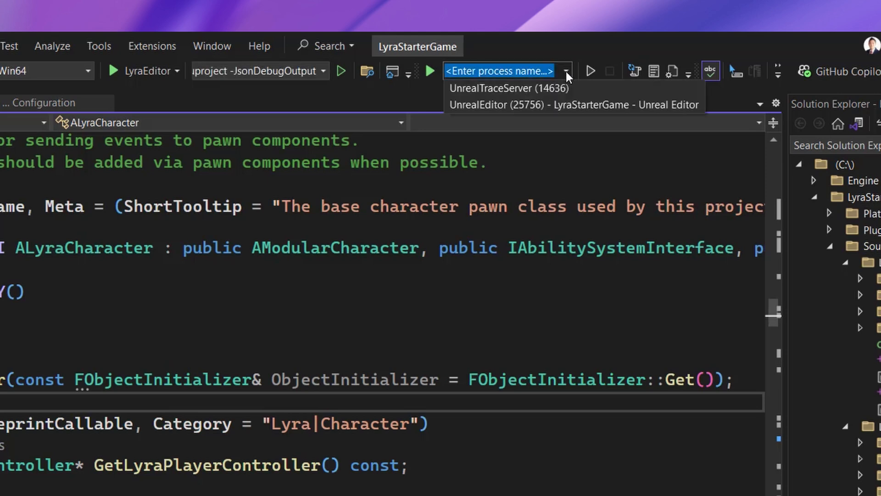
{"action": "mouse_move", "coordinate": [561, 78]}
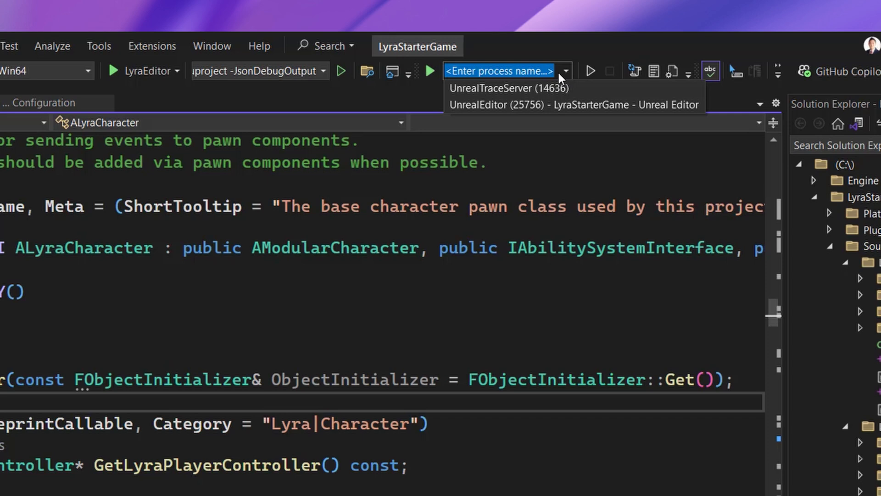
{"action": "mouse_move", "coordinate": [559, 76]}
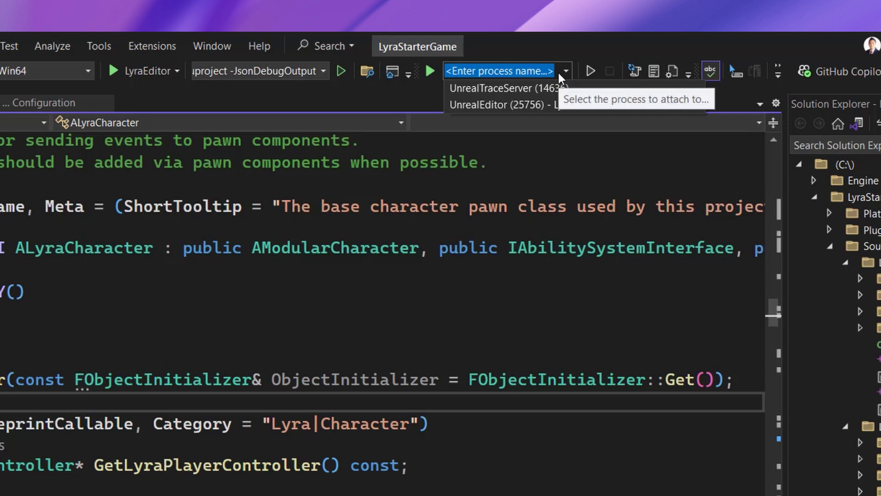
{"action": "mouse_move", "coordinate": [560, 77]}
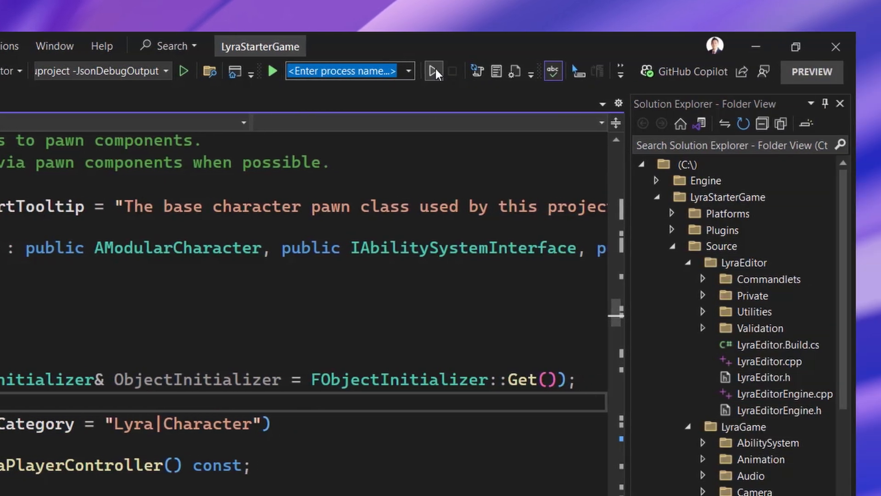
{"action": "mouse_move", "coordinate": [433, 72]}
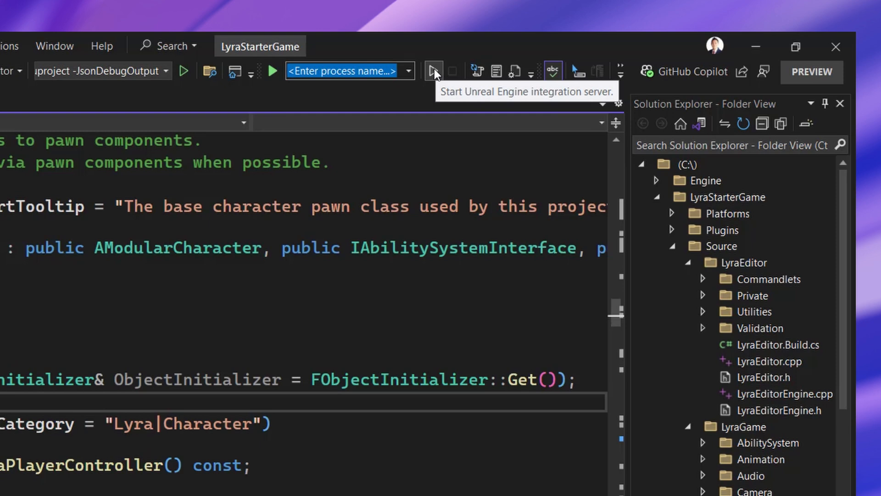
{"action": "mouse_move", "coordinate": [435, 76]}
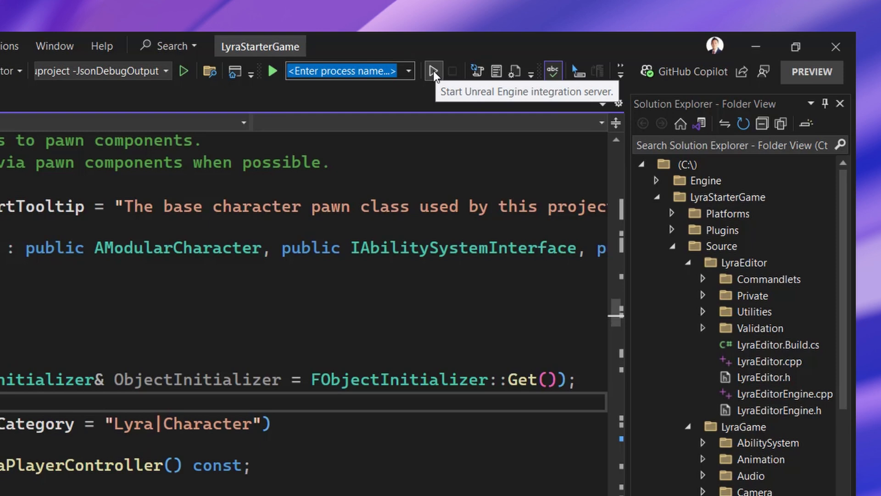
{"action": "mouse_move", "coordinate": [427, 82]}
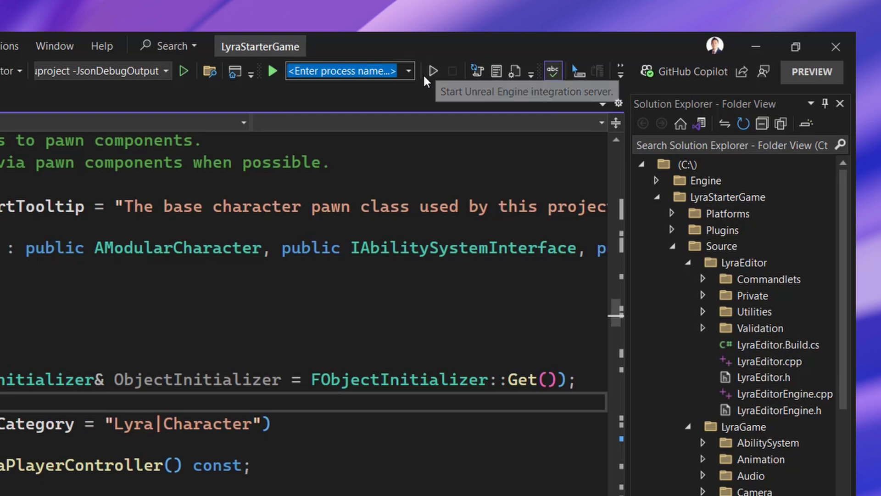
{"action": "mouse_move", "coordinate": [476, 70]}
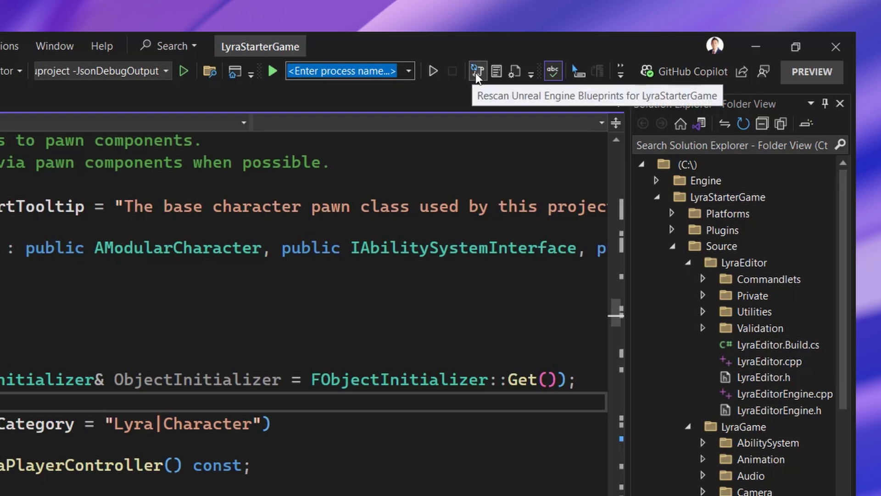
{"action": "mouse_move", "coordinate": [495, 71]}
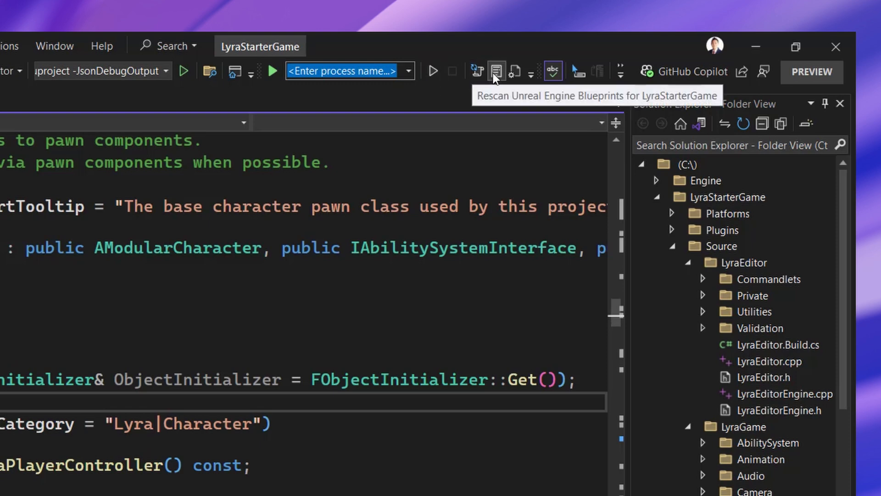
{"action": "mouse_move", "coordinate": [513, 75]}
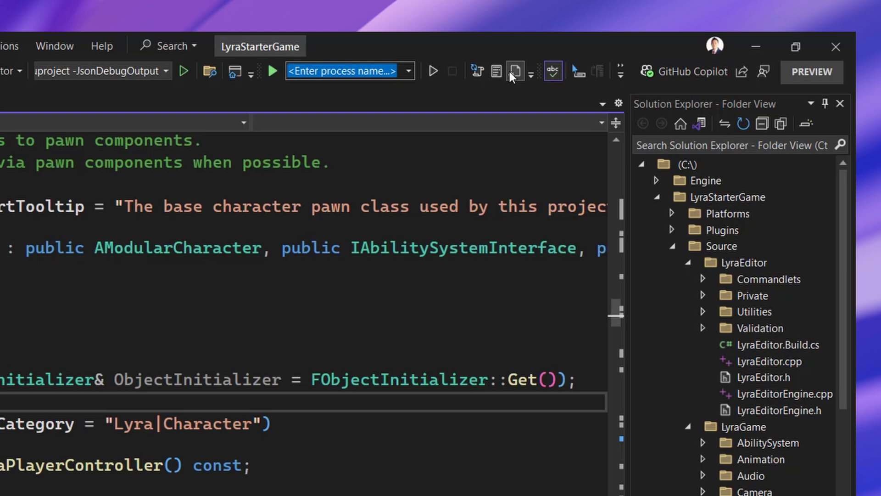
{"action": "mouse_move", "coordinate": [512, 72]}
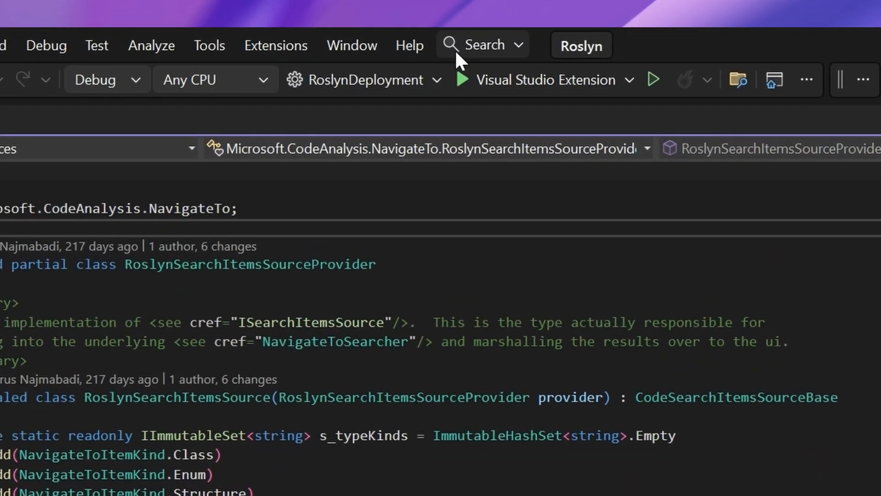
{"action": "mouse_move", "coordinate": [484, 45]}
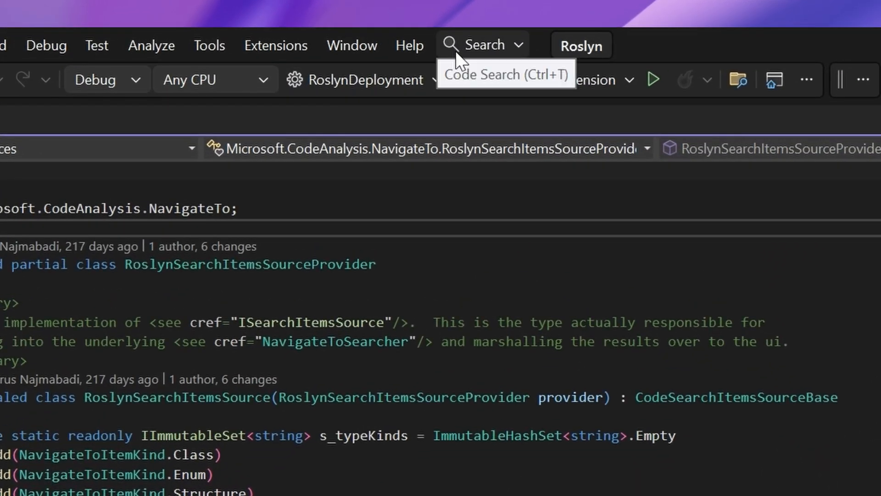
Step: Open Code Search for the Roslyn solution with Ctrl+T
{"action": "key", "text": "ctrl+t"}
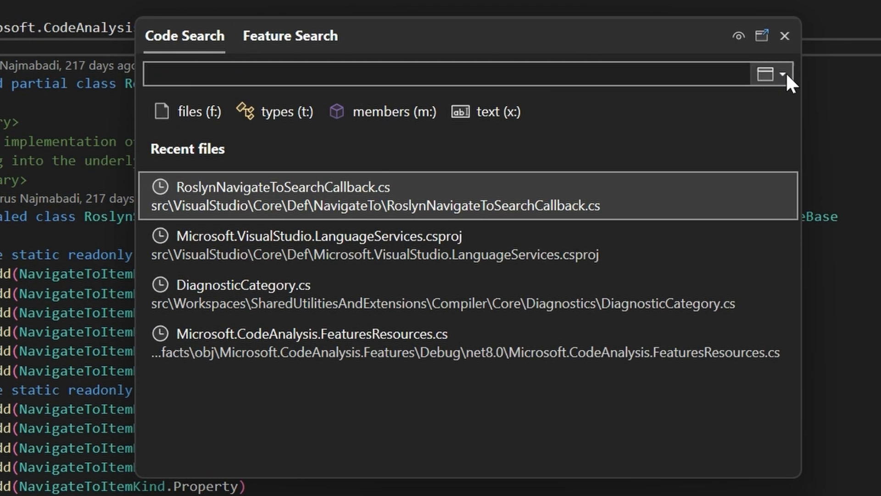
Step: Scope Code Search to Entire solution, search 'typ', and filter results to members
{"action": "left_click", "coordinate": [781, 73]}
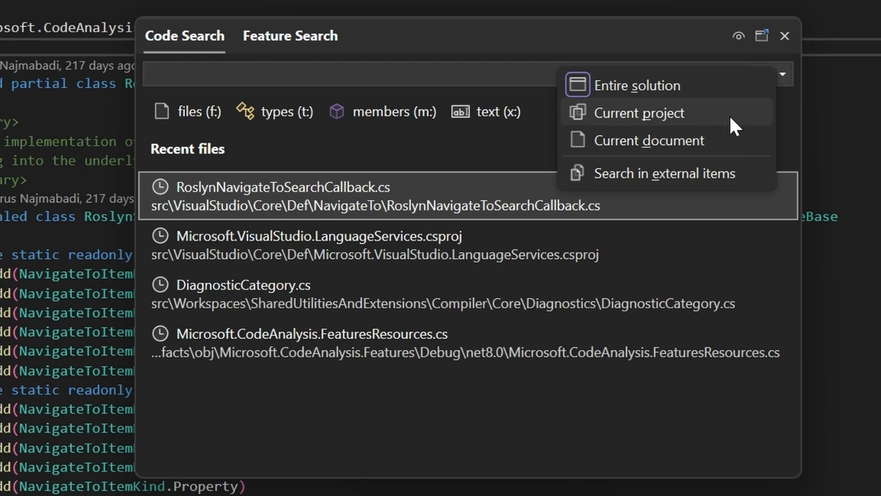
{"action": "mouse_move", "coordinate": [628, 92]}
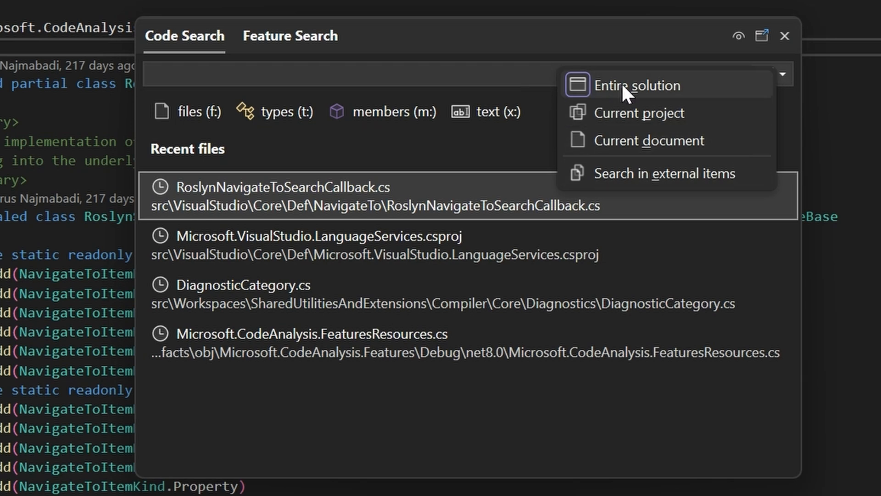
{"action": "left_click", "coordinate": [637, 85]}
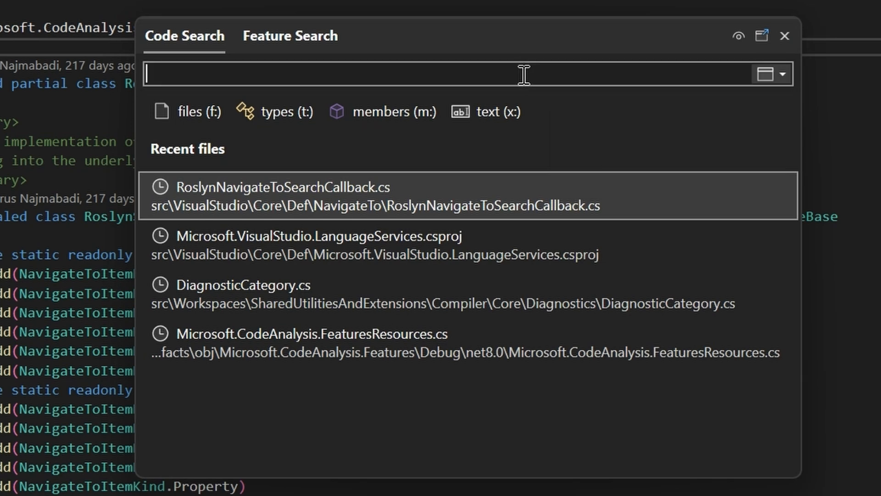
{"action": "type", "text": "type"}
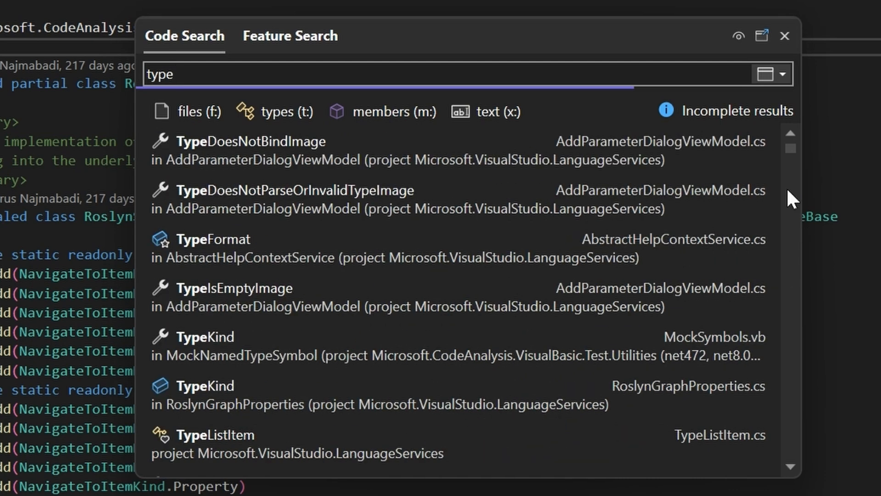
{"action": "left_click", "coordinate": [393, 110]}
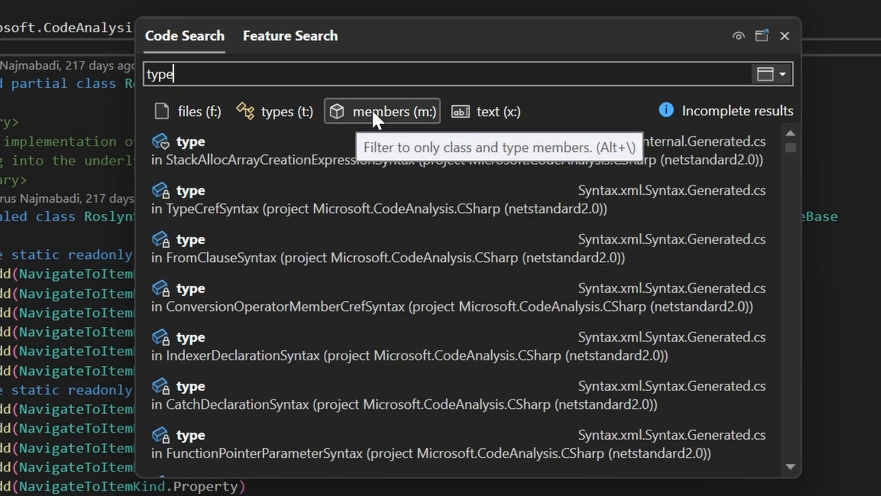
{"action": "left_click", "coordinate": [381, 110]}
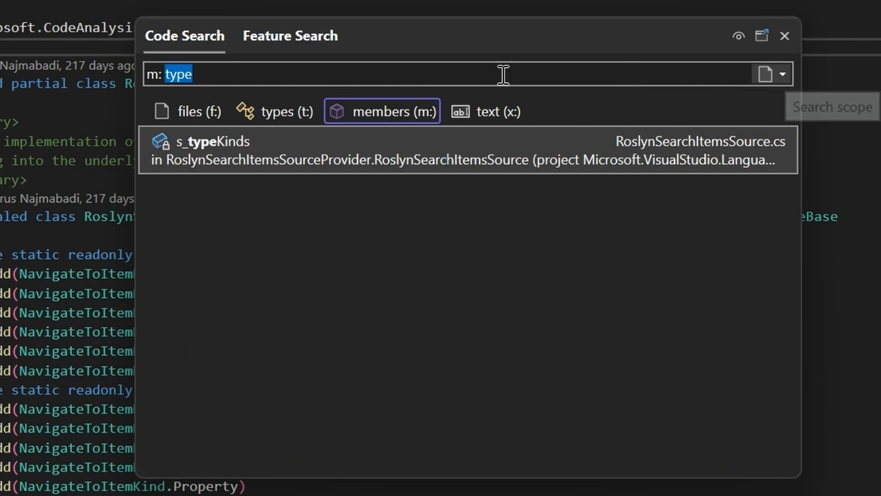
{"action": "left_click", "coordinate": [781, 74]}
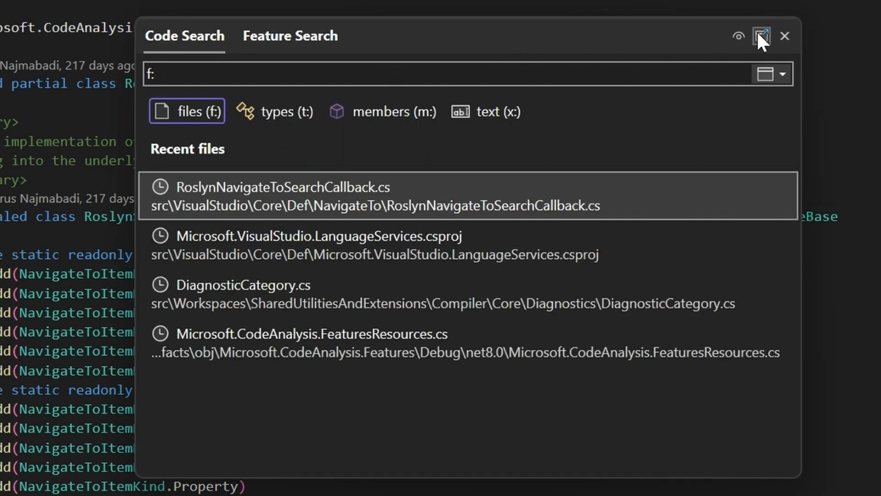
{"action": "mouse_move", "coordinate": [762, 36]}
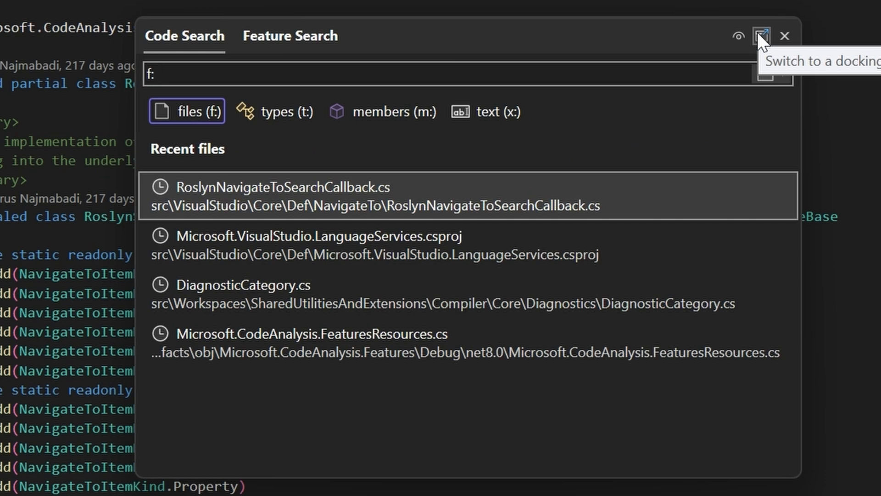